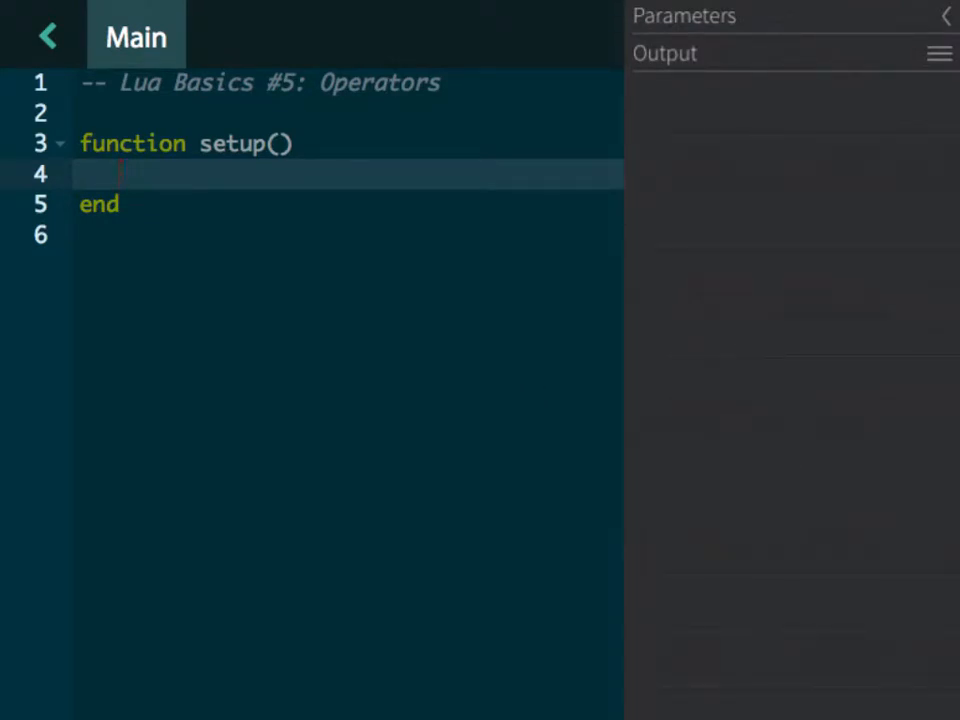
Step: Type print(-(-5)) in setup so the Output shows 5
text(print()
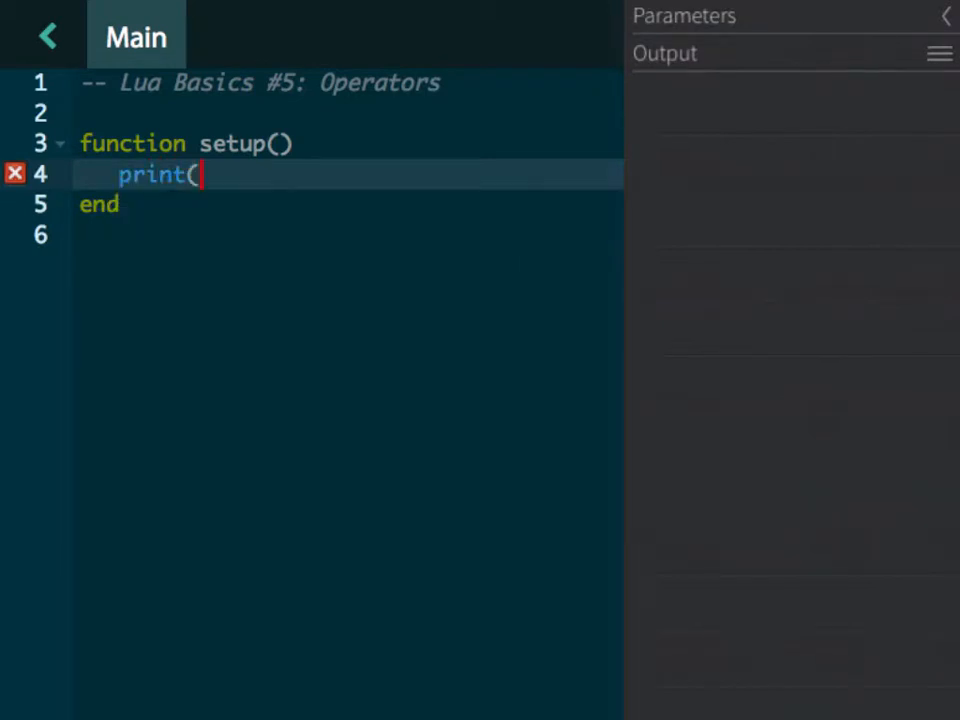
text(-(-)
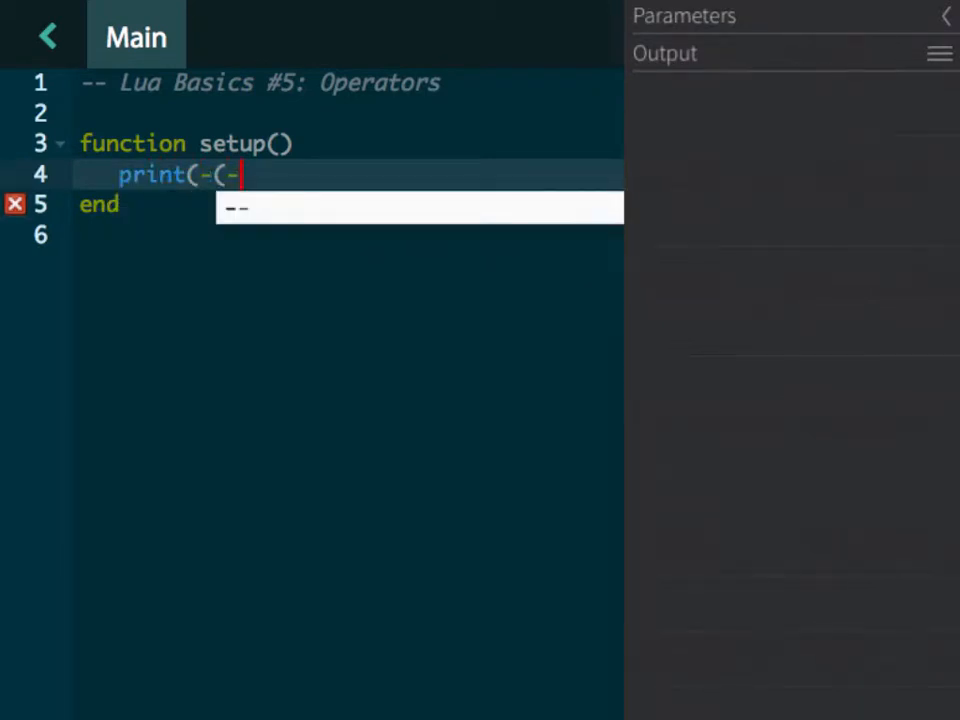
text(5)))
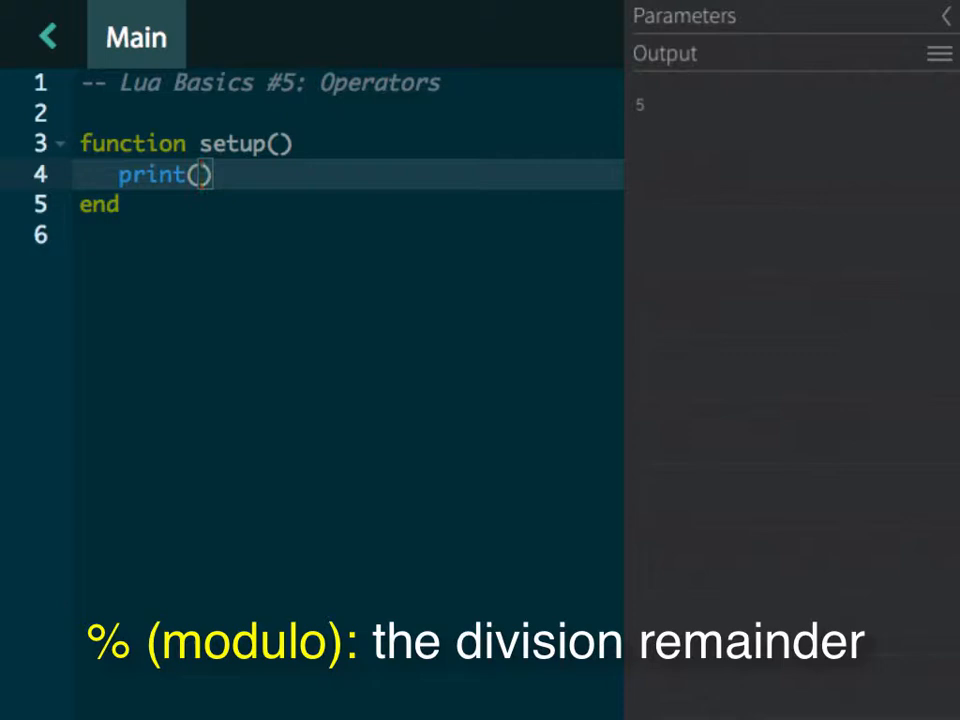
Step: Print the remainders 13%5, 11%5, 10%5, 10%2, 12%2 and 13%2, ending with 1
text(13)
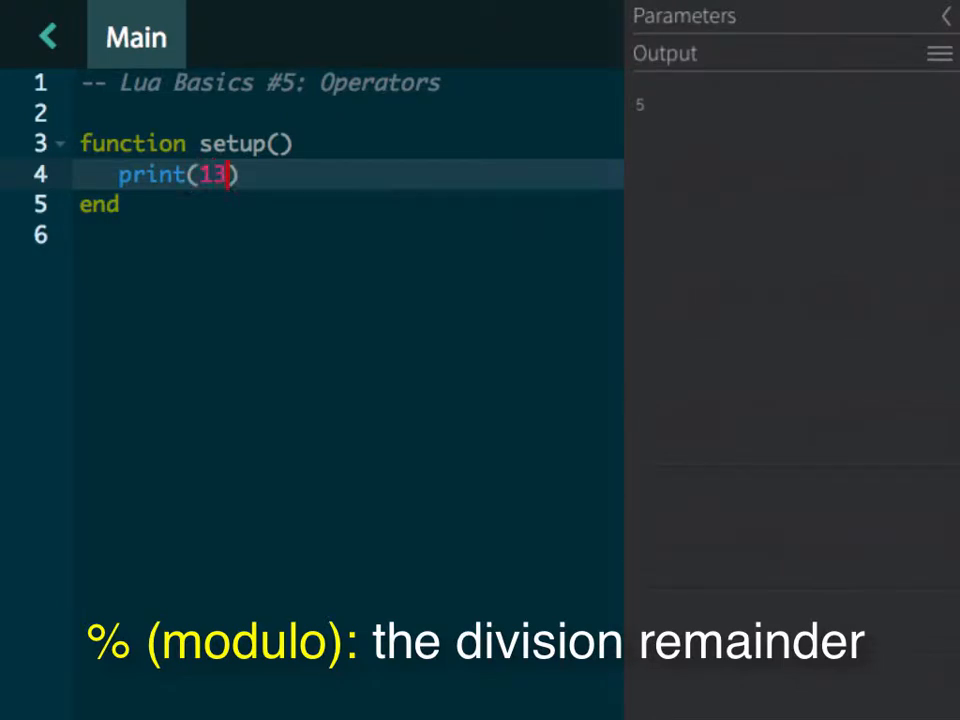
text(%)
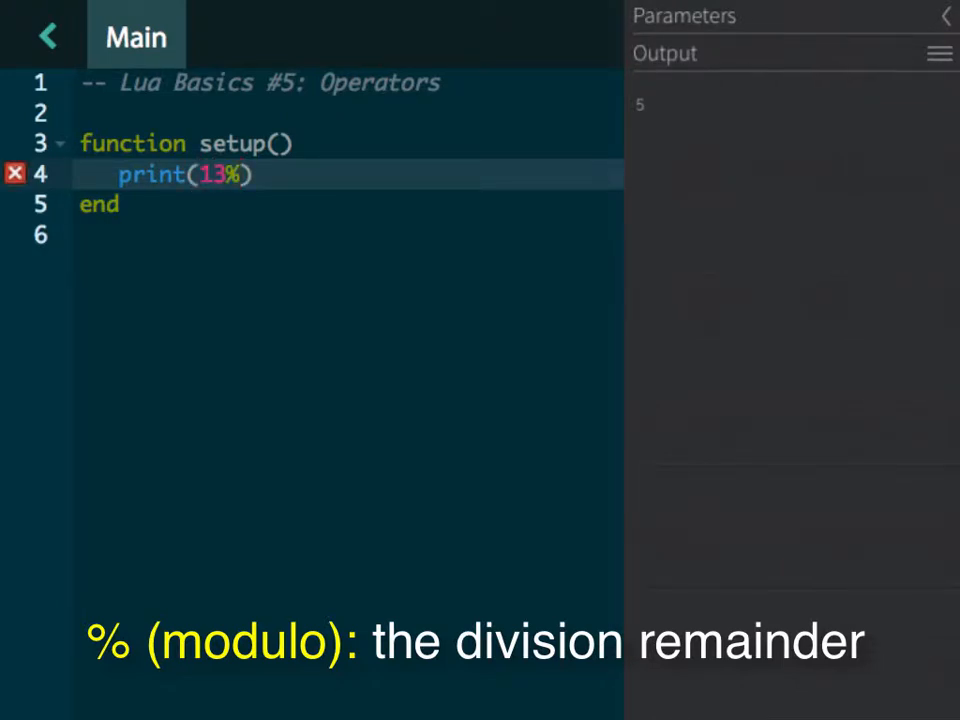
text(5)
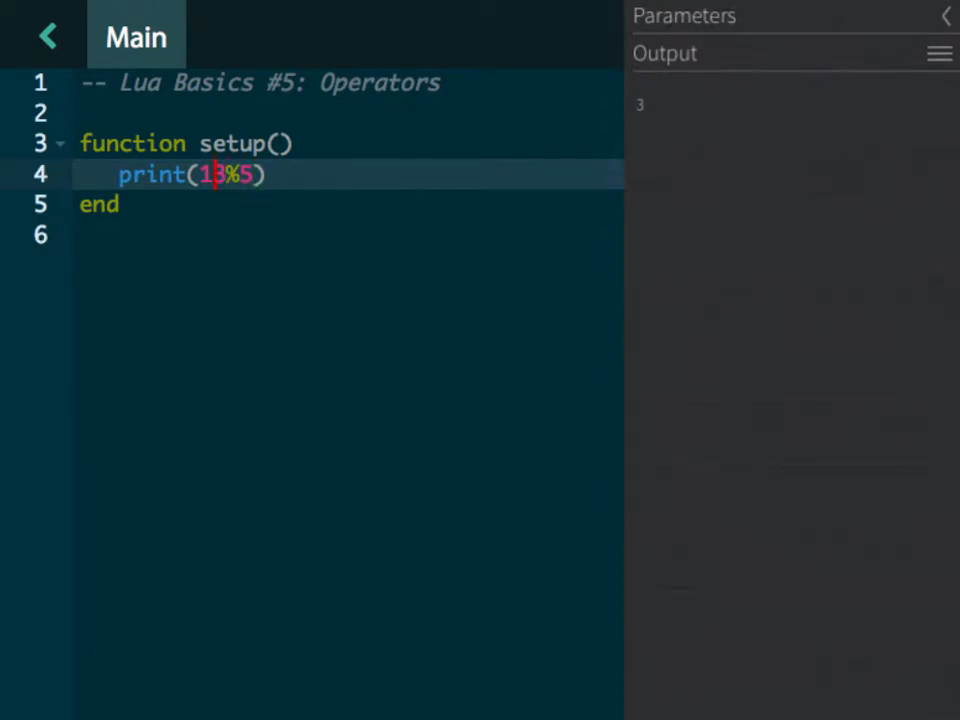
text(2)
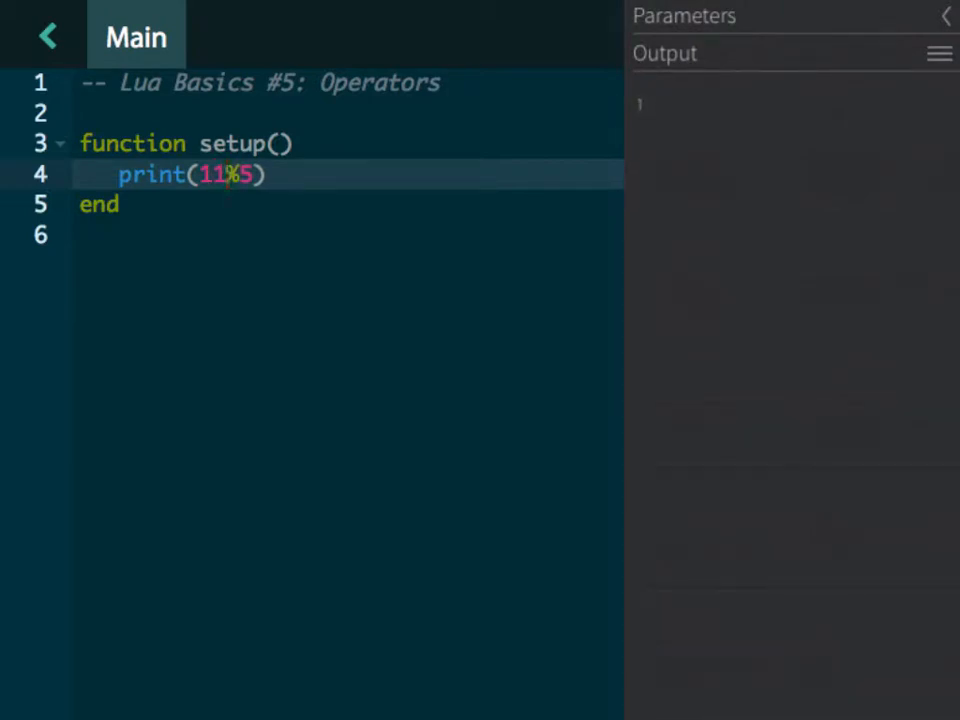
text(0)
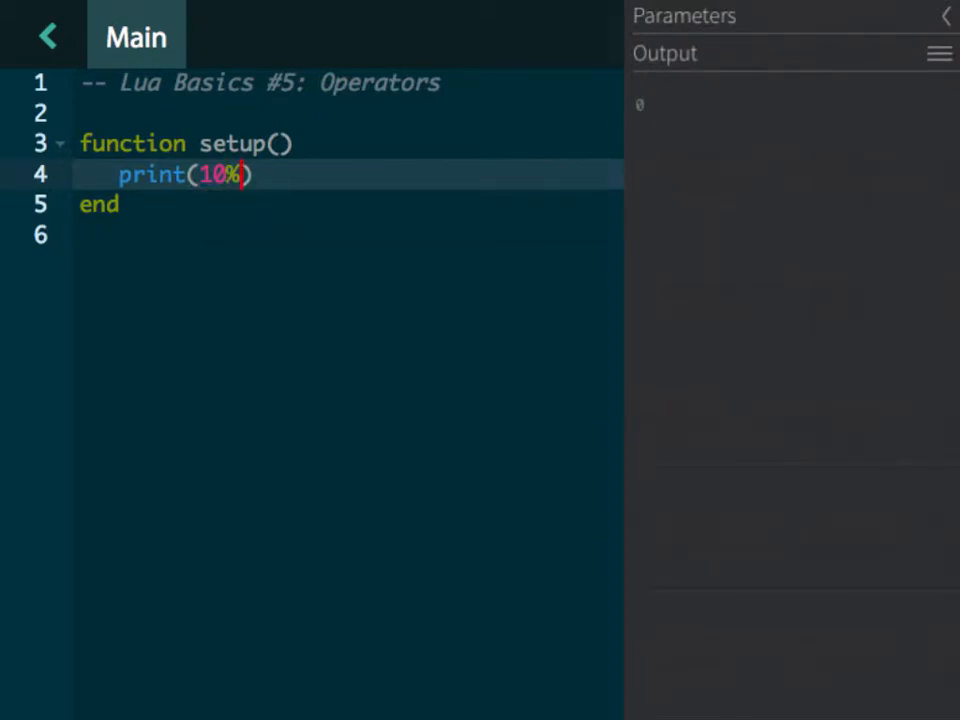
text(2)
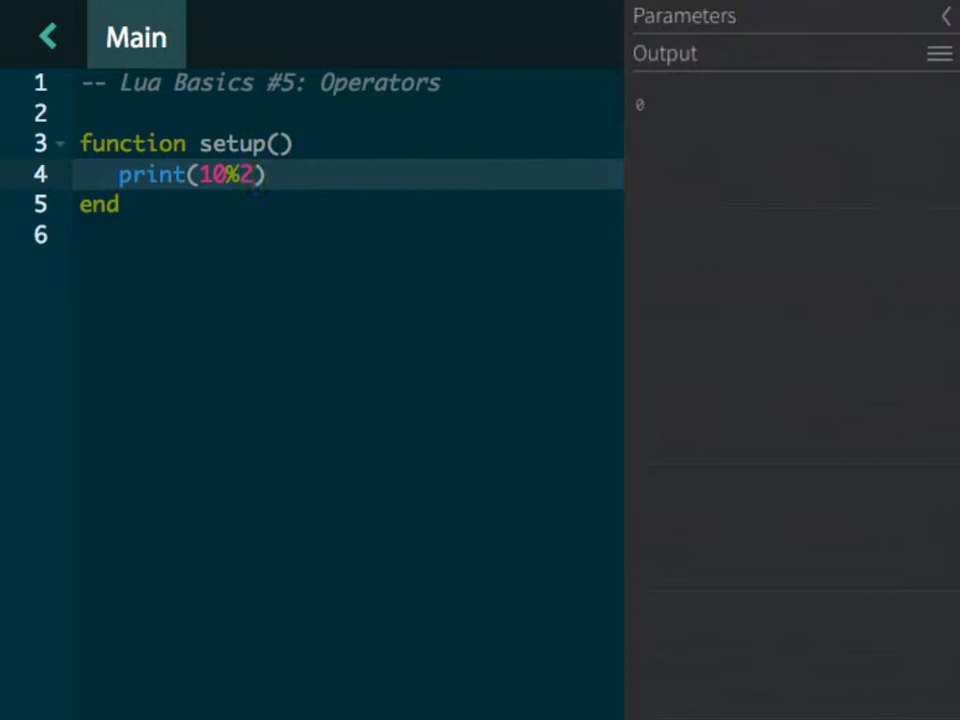
key(Backspace)
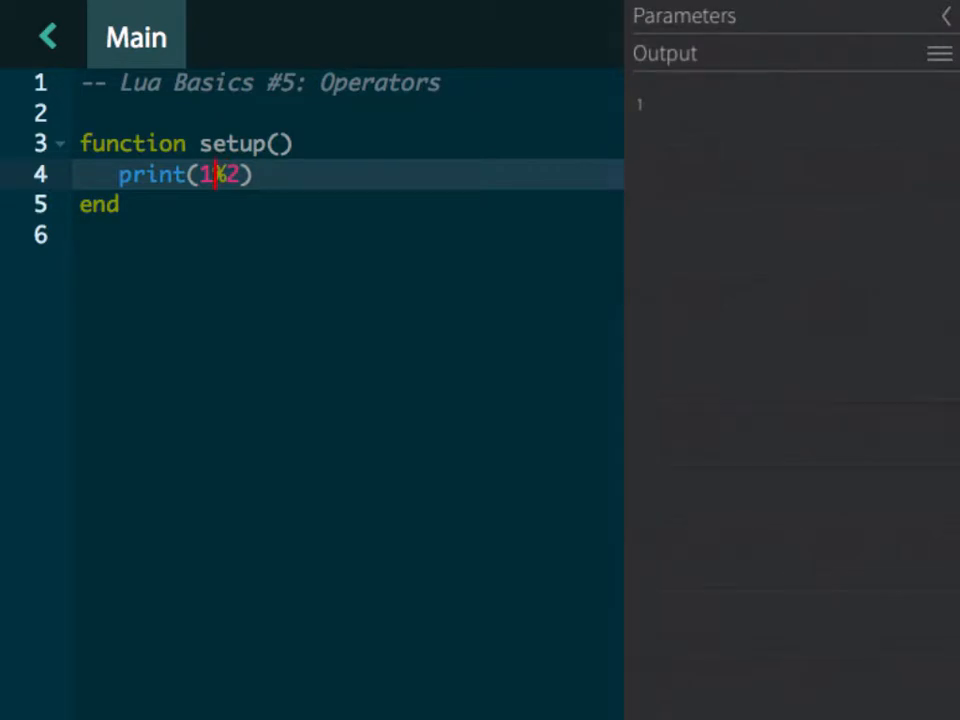
text(2)
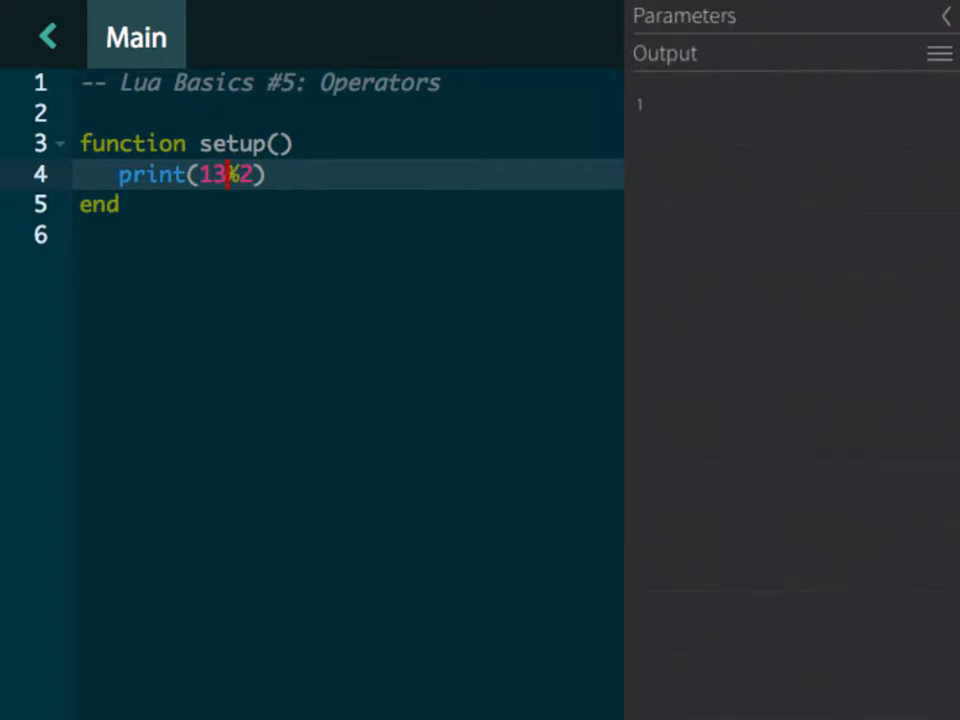
key(Backspace)
text(2)
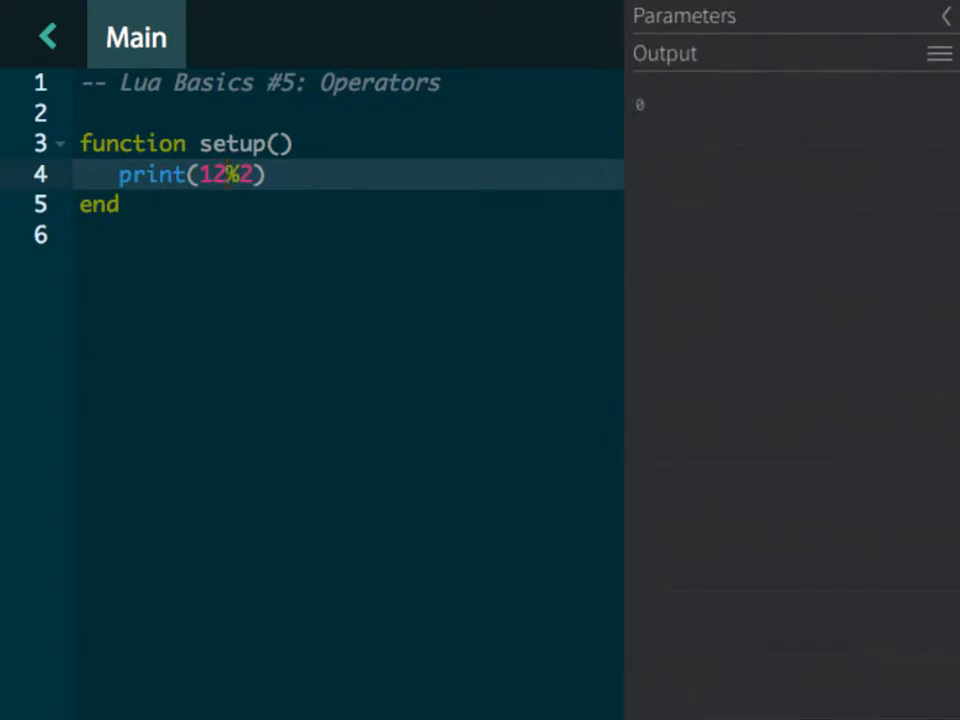
text(3)
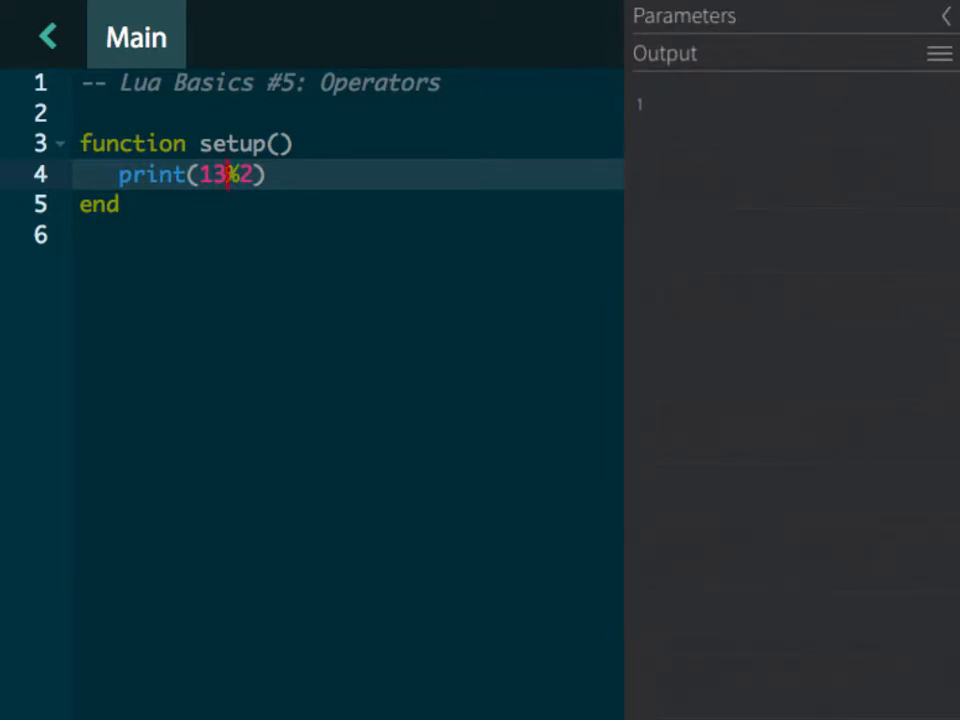
Step: Print 13^2, 13^3 and 13^30 (2.6199956436499e+33), then empty the print call
key(Backspace)
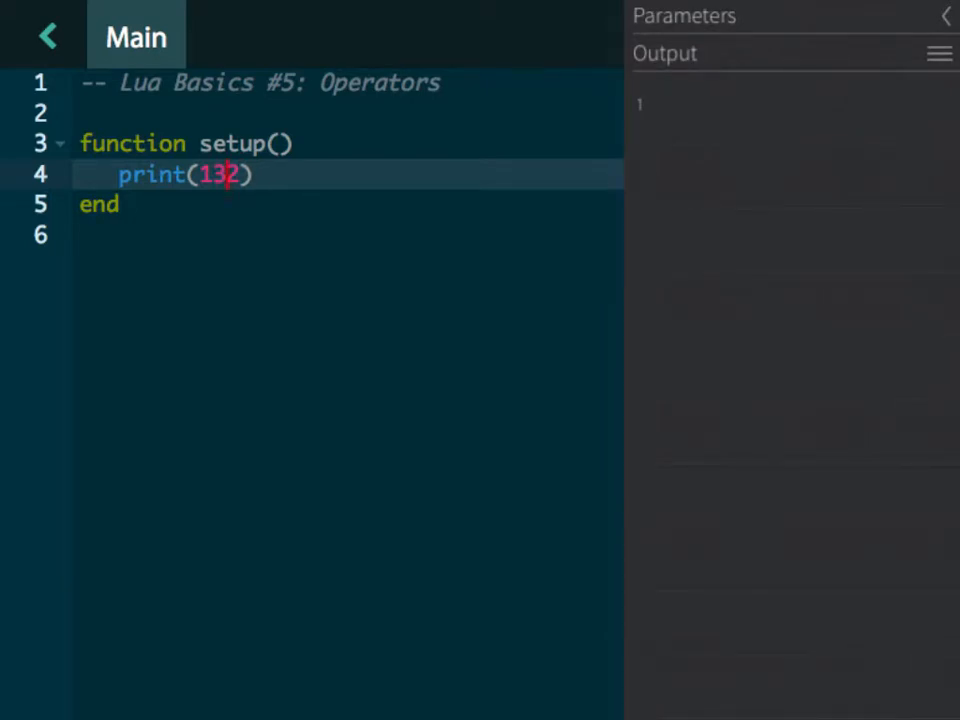
text(^)
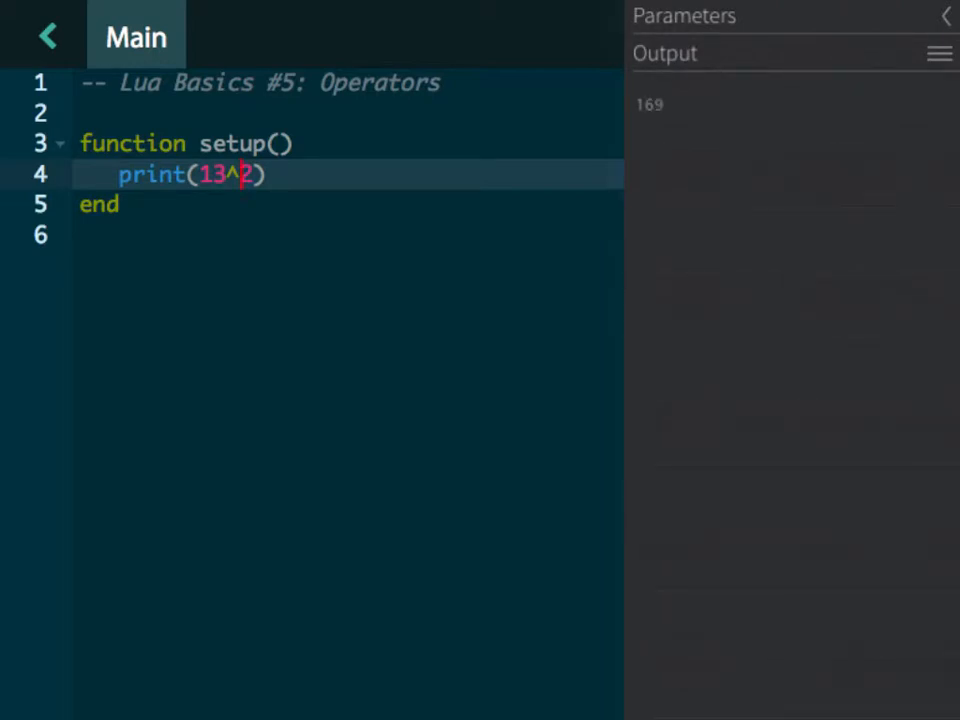
text(3)
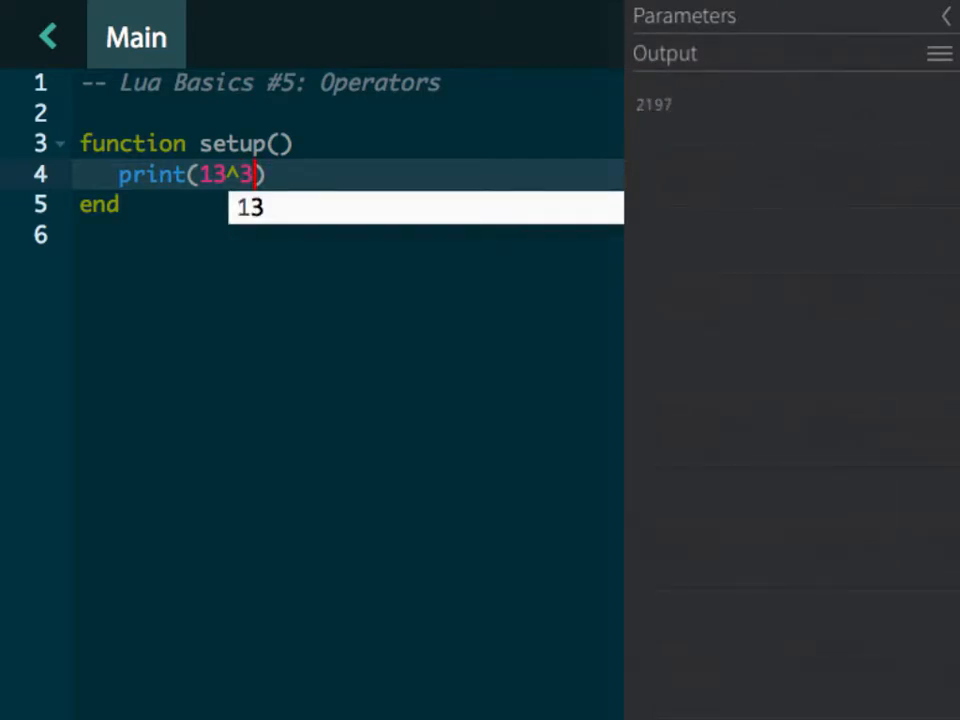
text(0)
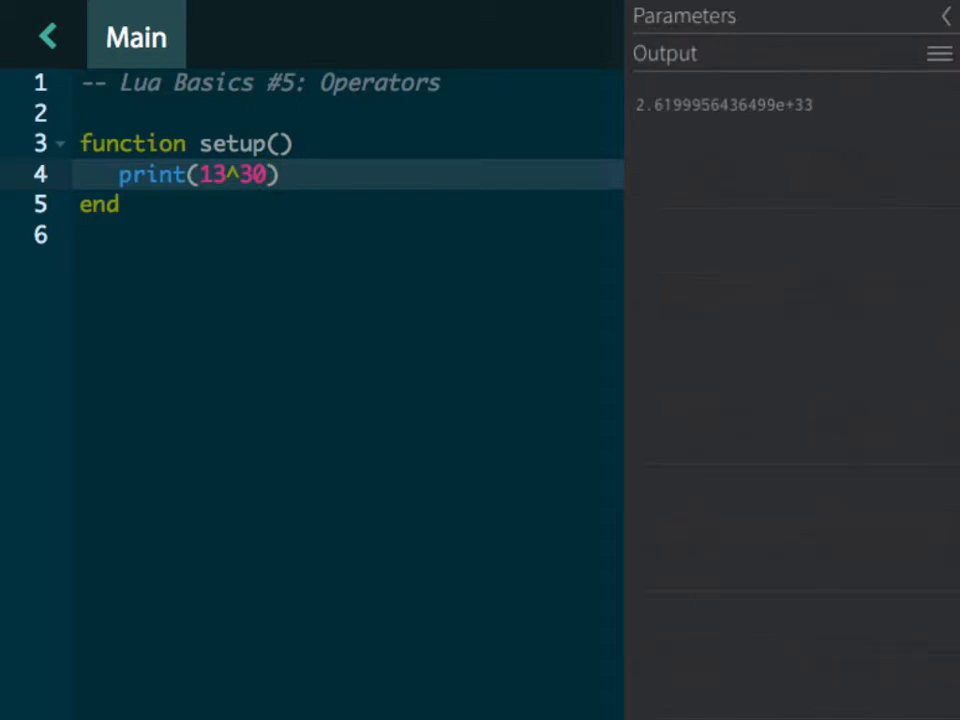
key(Backspace)
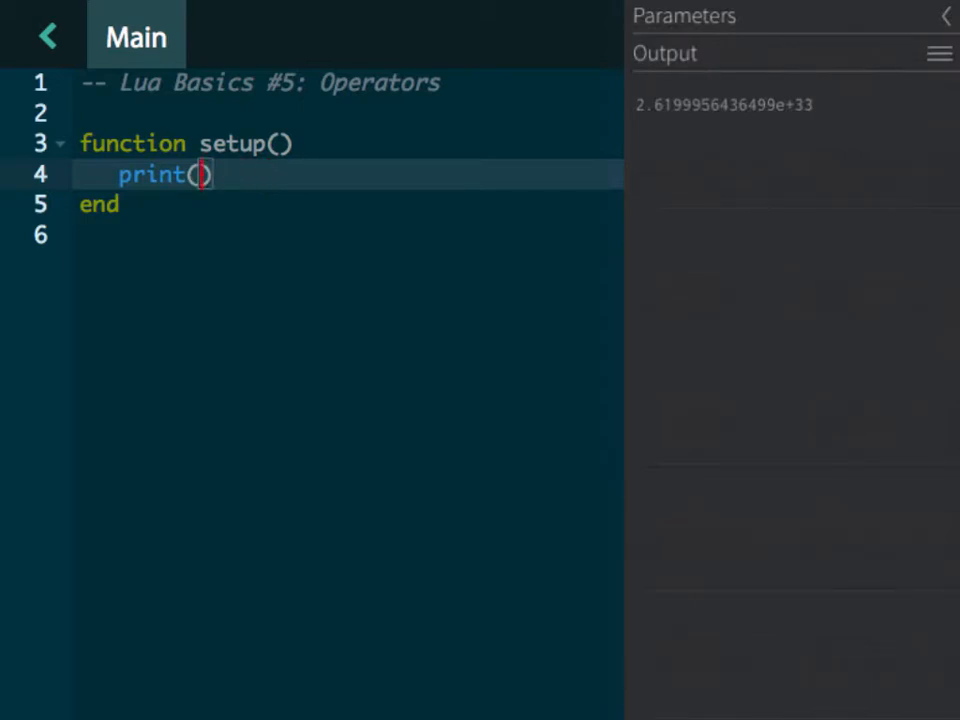
Step: Print the comparison 1==1, then the string comparison "a"<"b", and empty print
text(1==1)
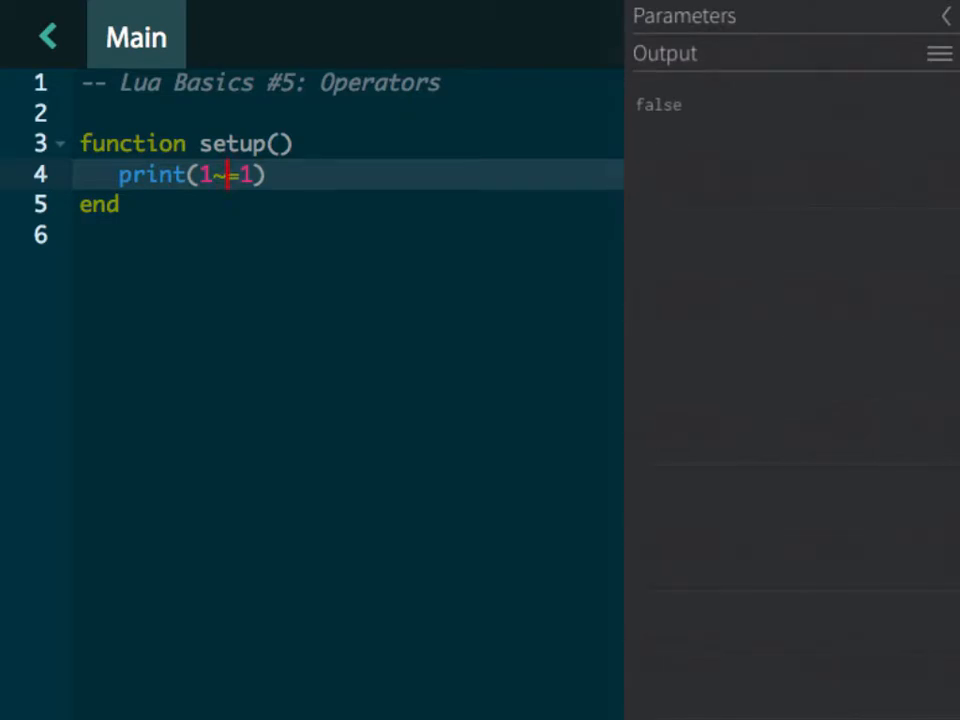
text(")
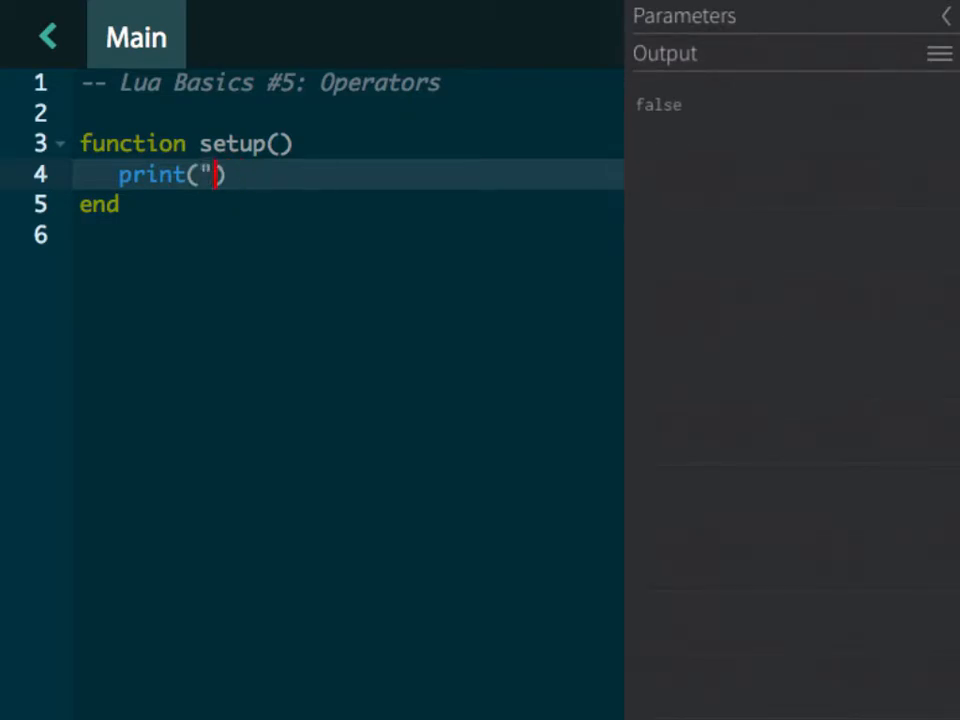
text(a)
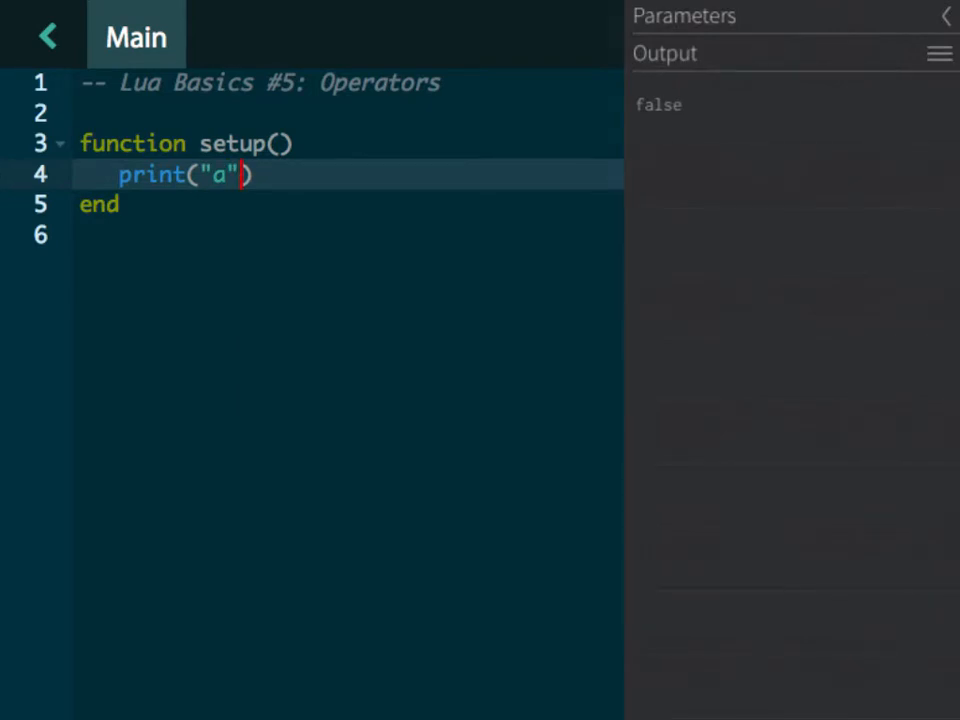
text(<"b)
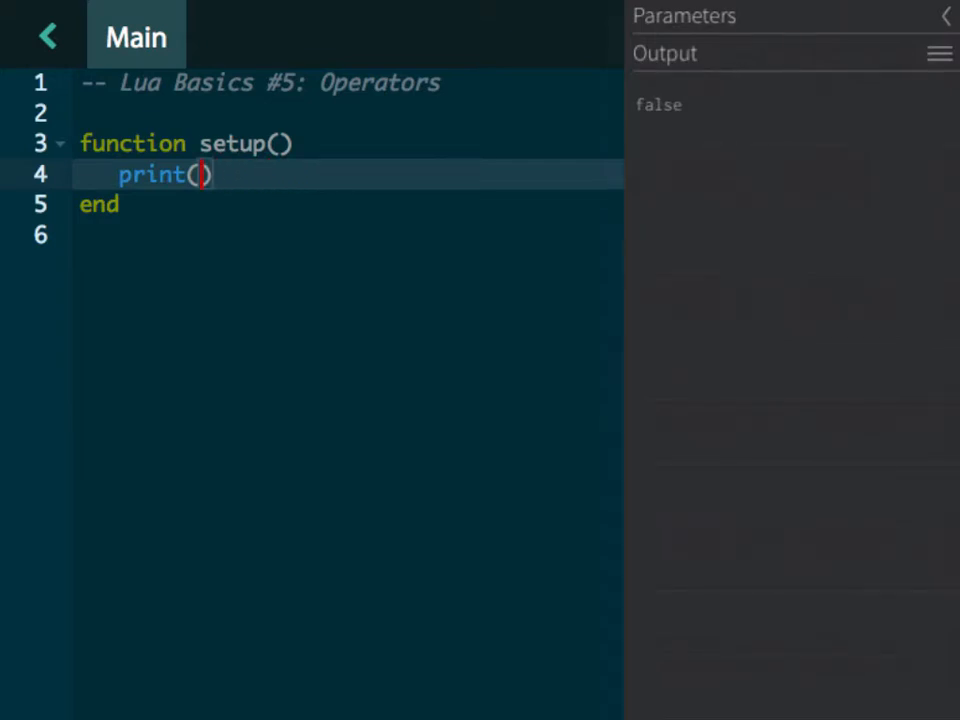
Step: Print true or true, true or false, false and false, and true and false
text(true or)
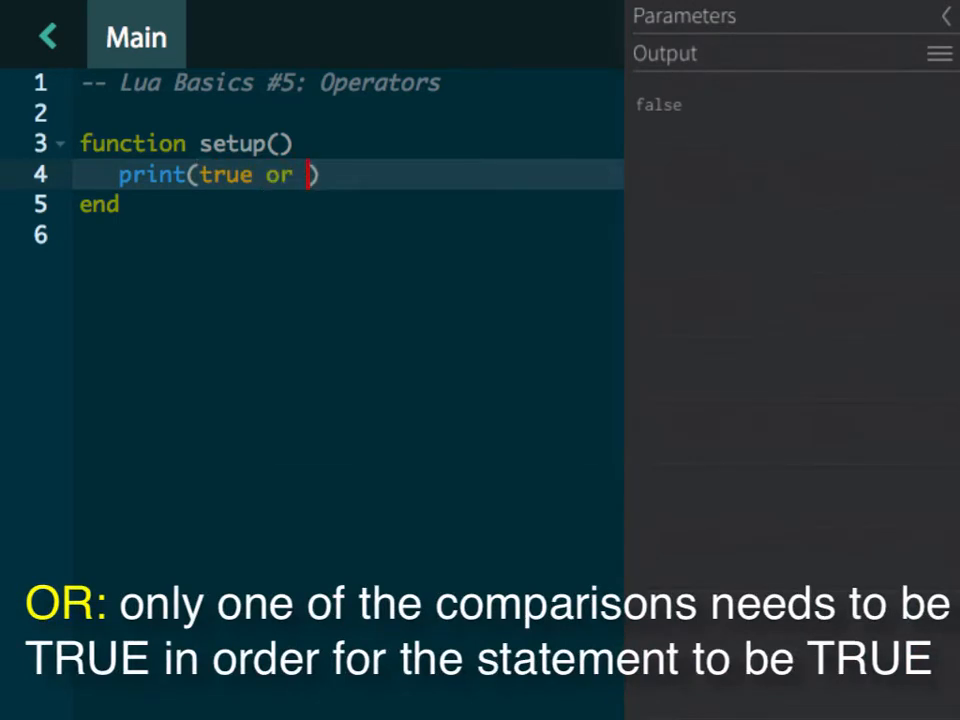
text(true)
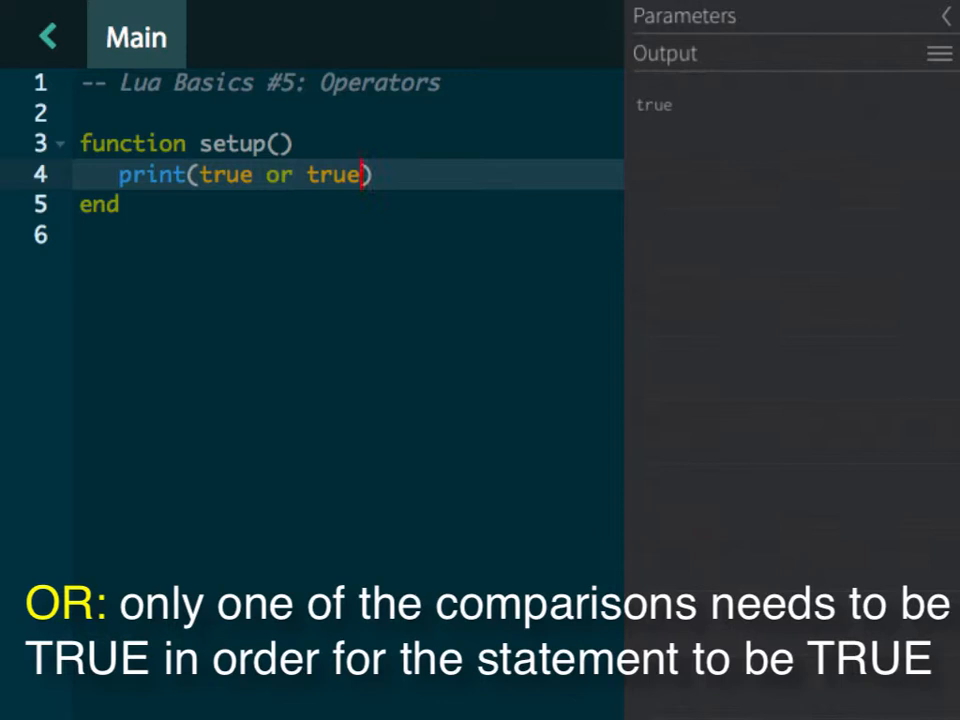
text(false)
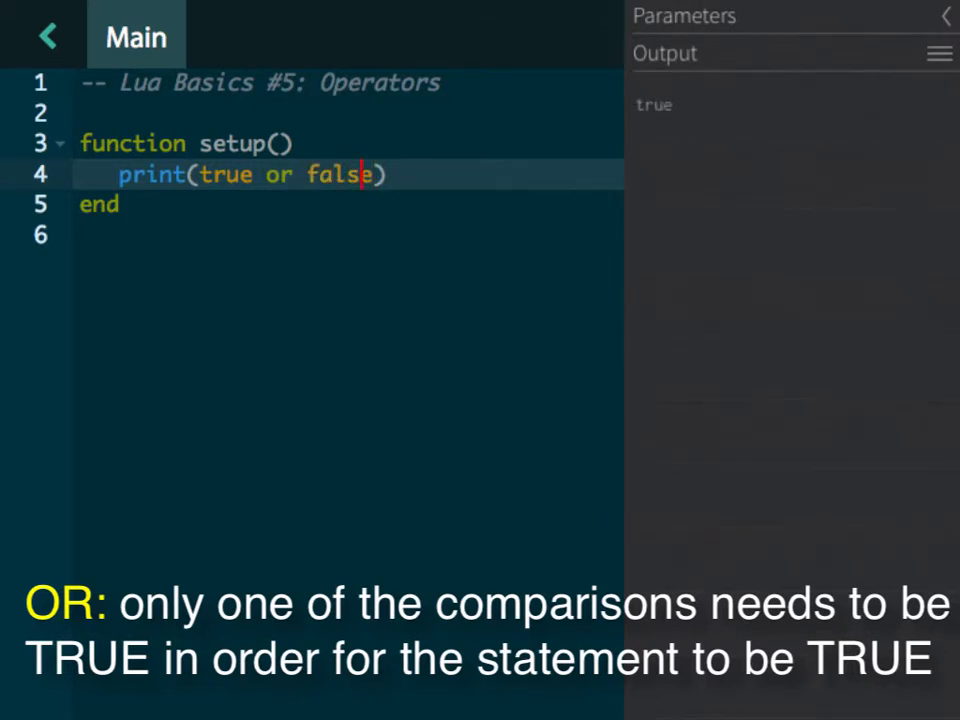
text(a)
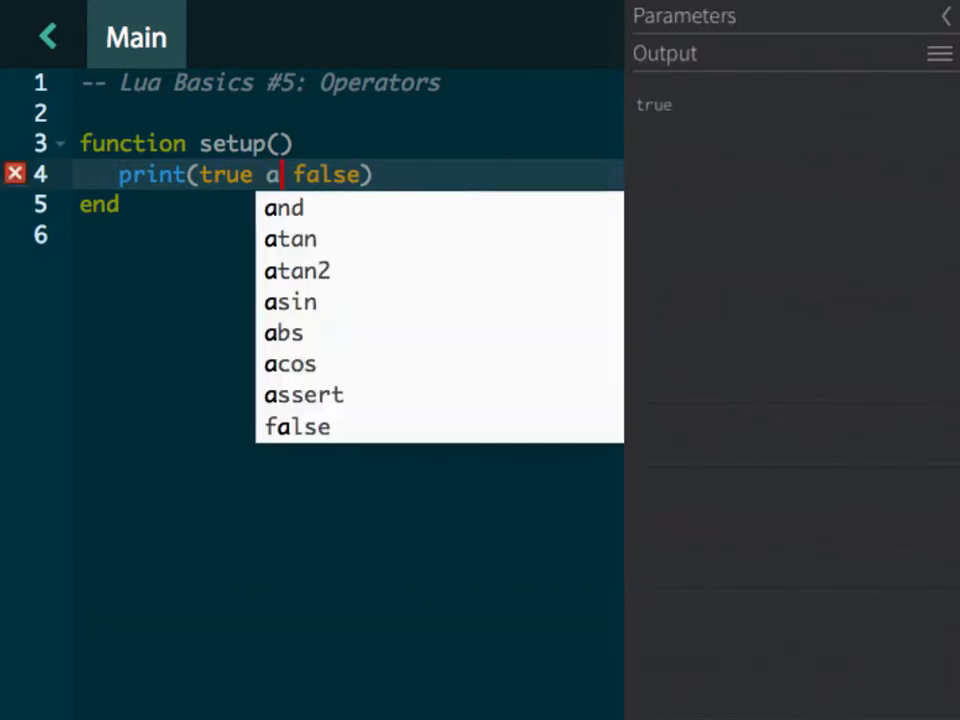
click(283, 207)
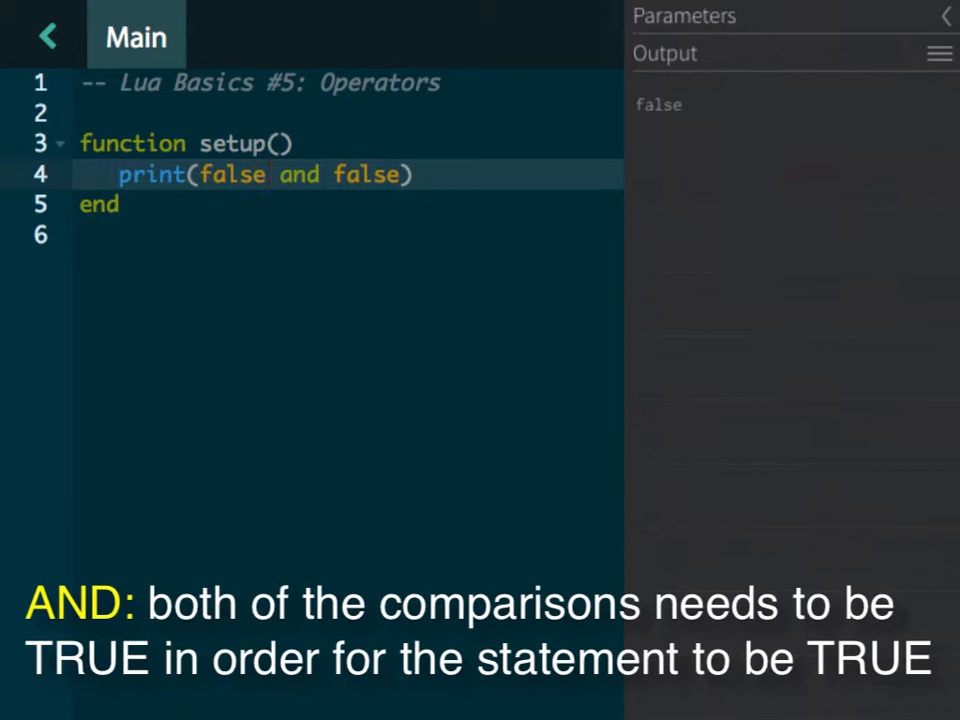
text(true)
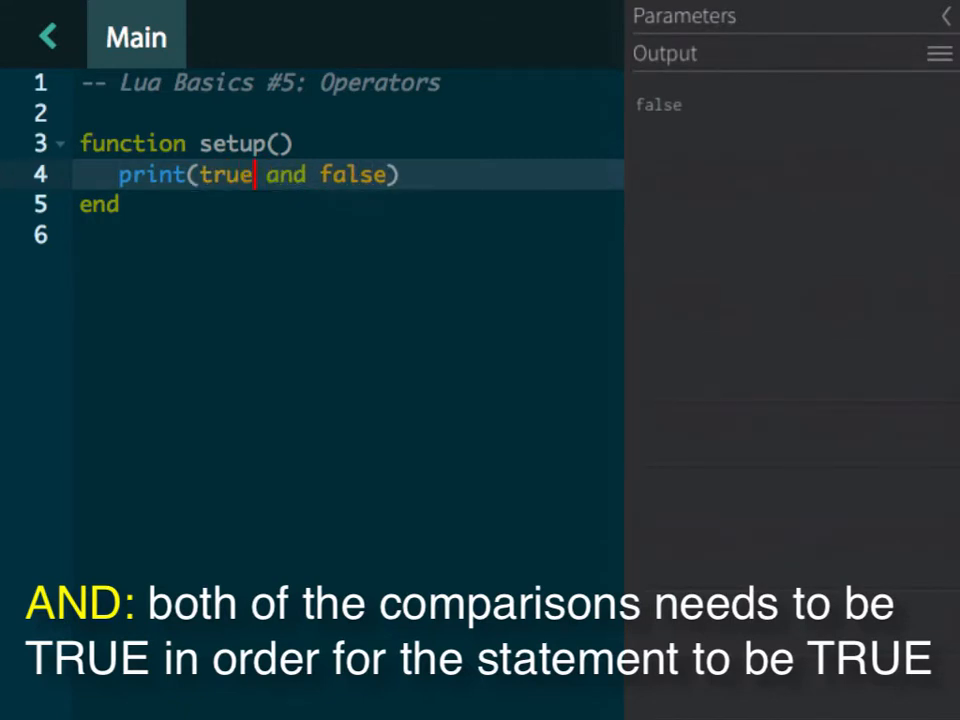
key(Backspace)
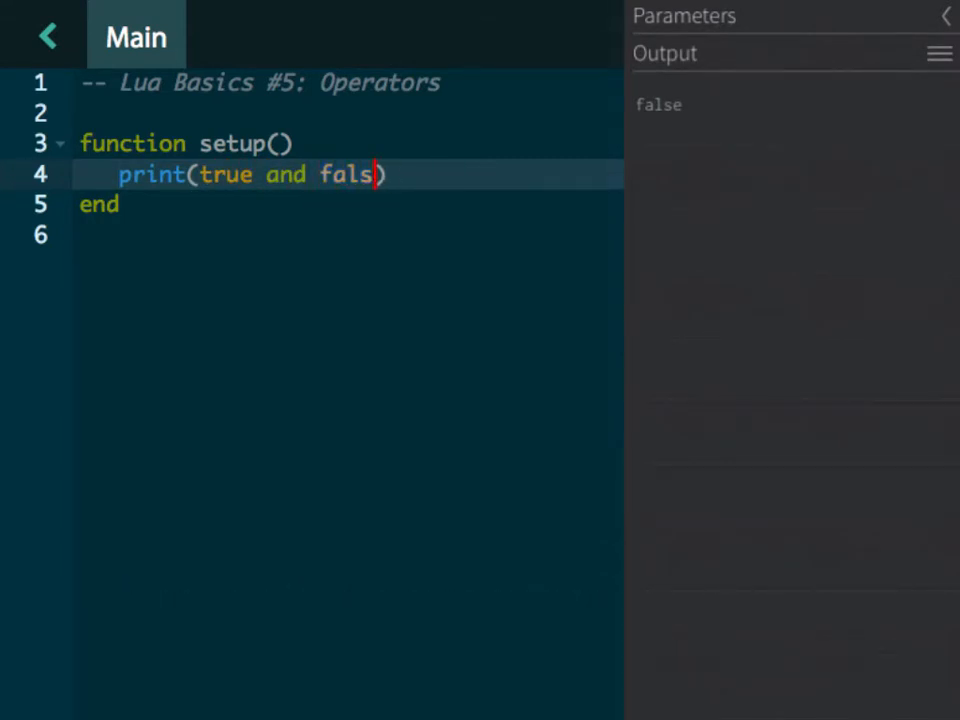
text(true)
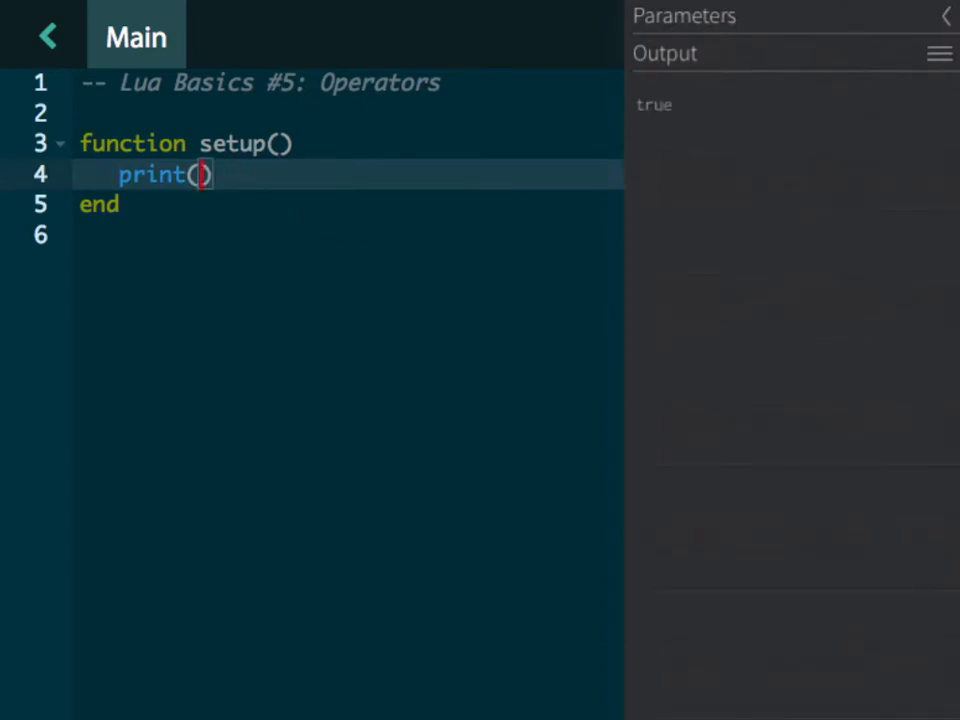
Step: Print 1>0 and 2>0, change it to 1>0 and 2<0, then add not
text(1>)
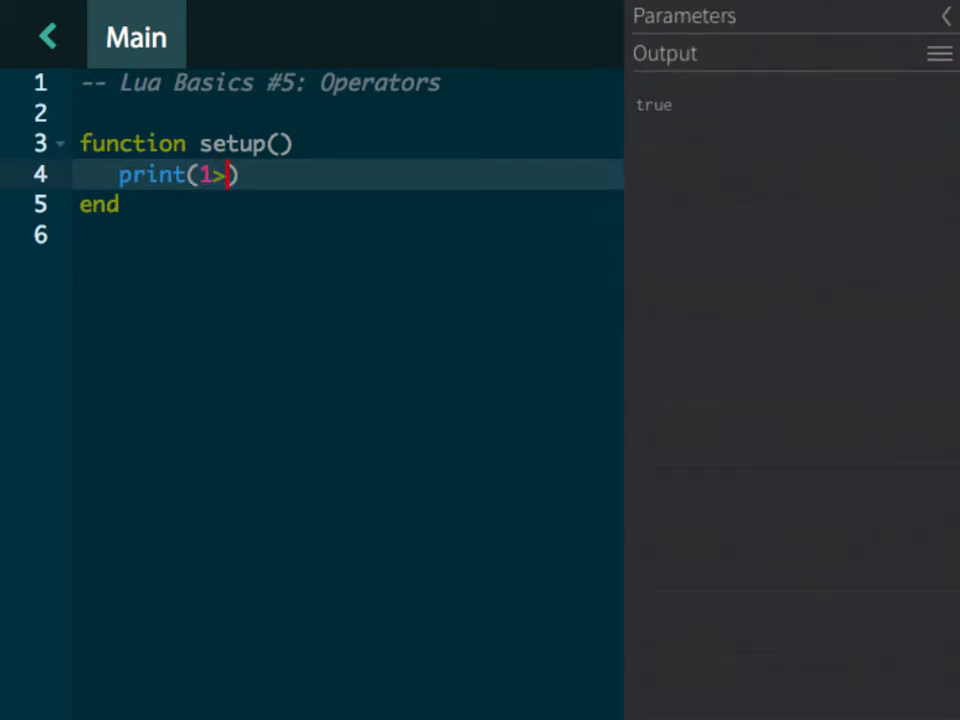
text(0 and)
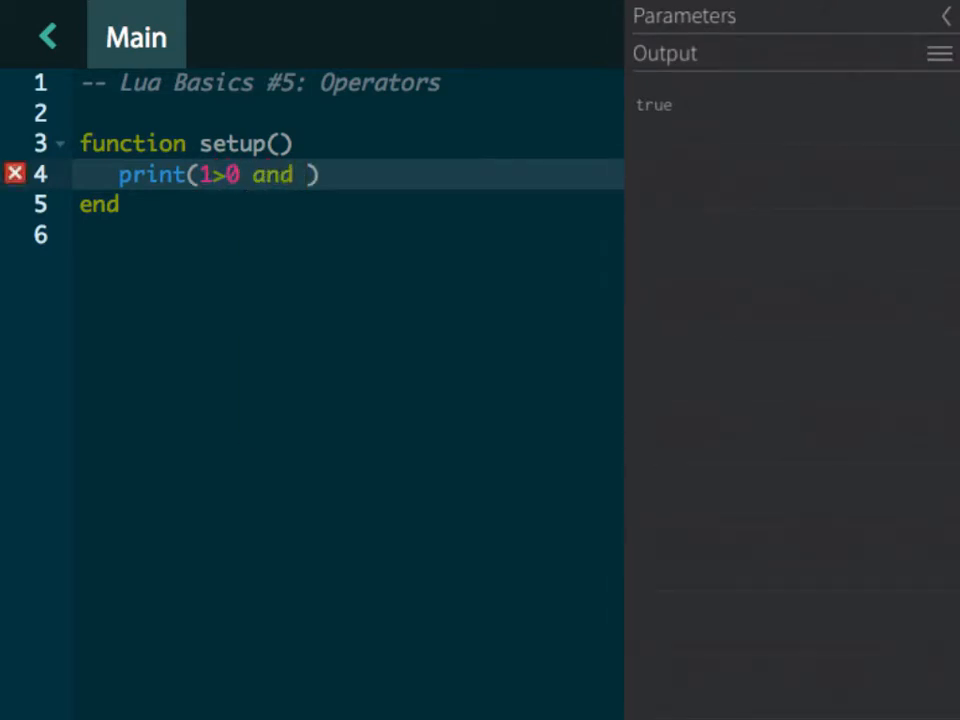
text(2>0)
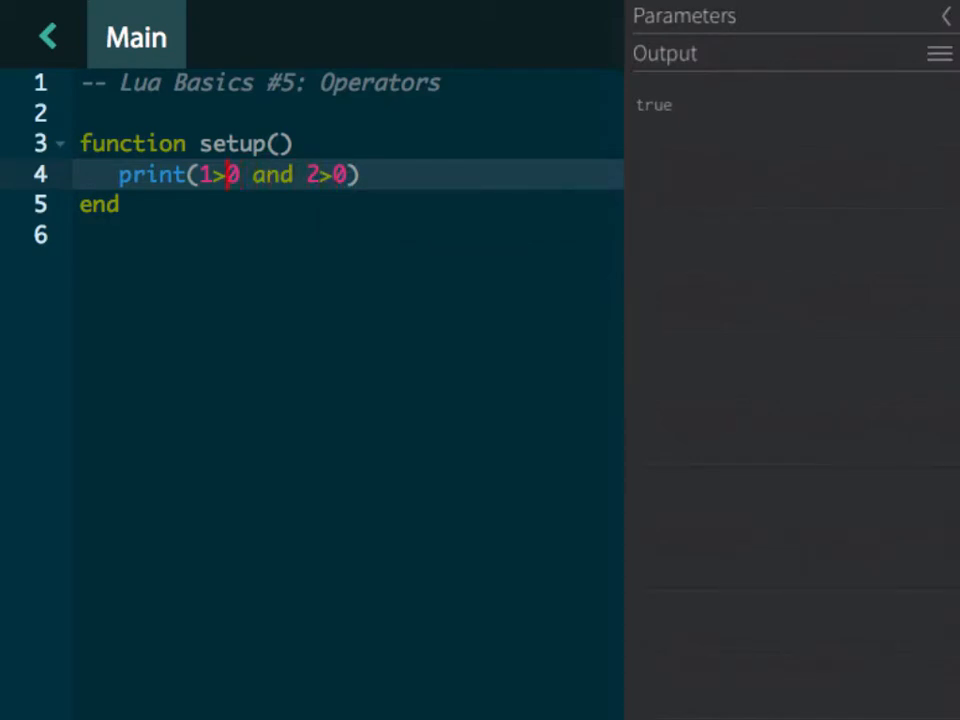
click(360, 174)
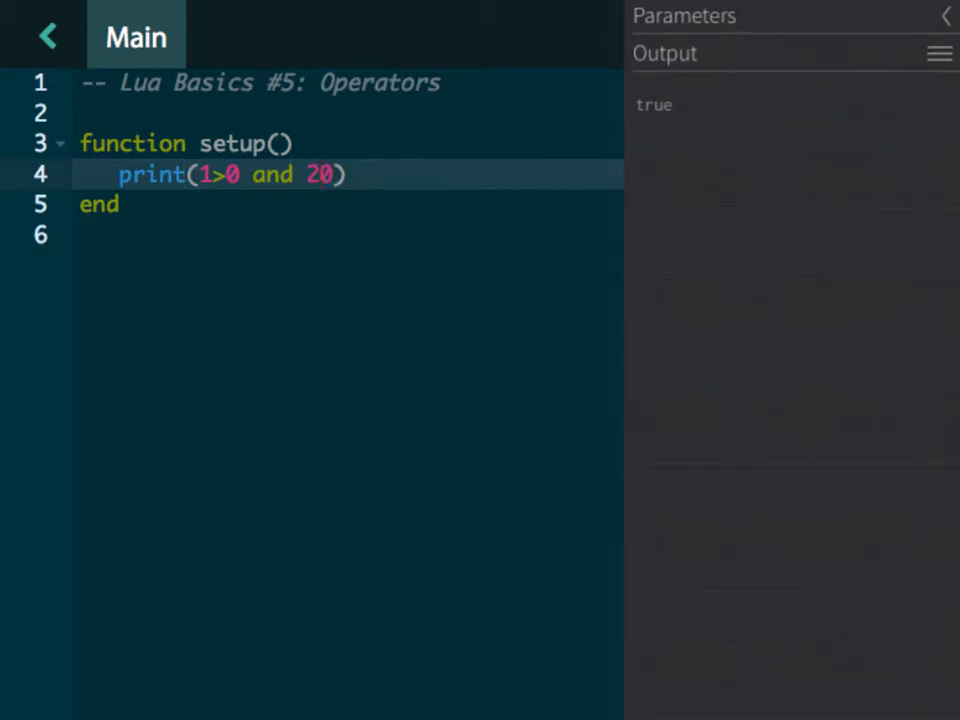
text(2<0)
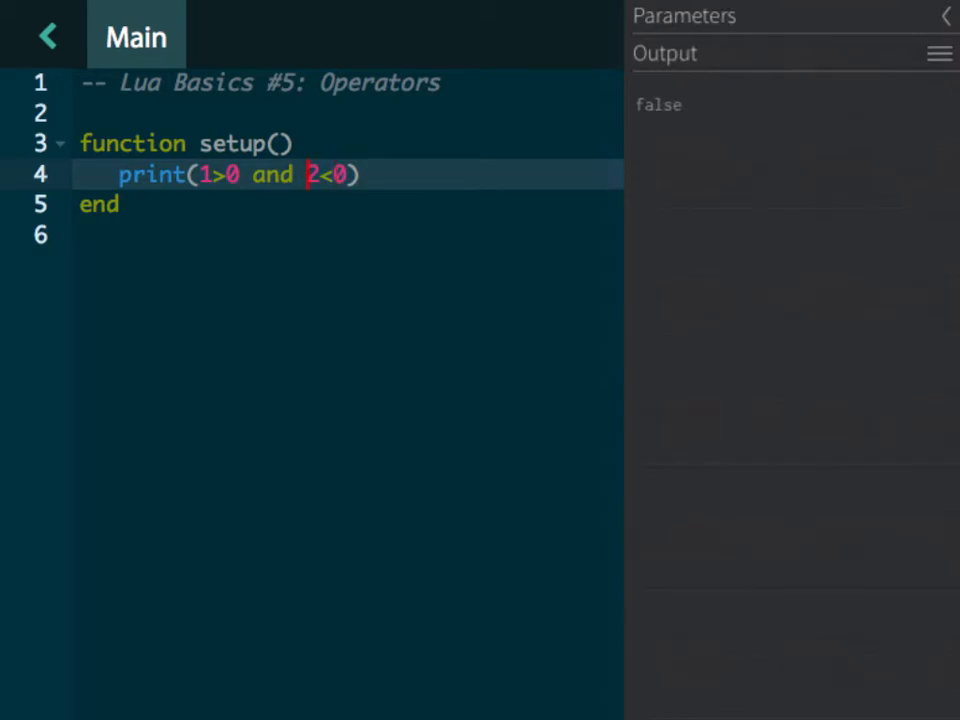
text(not)
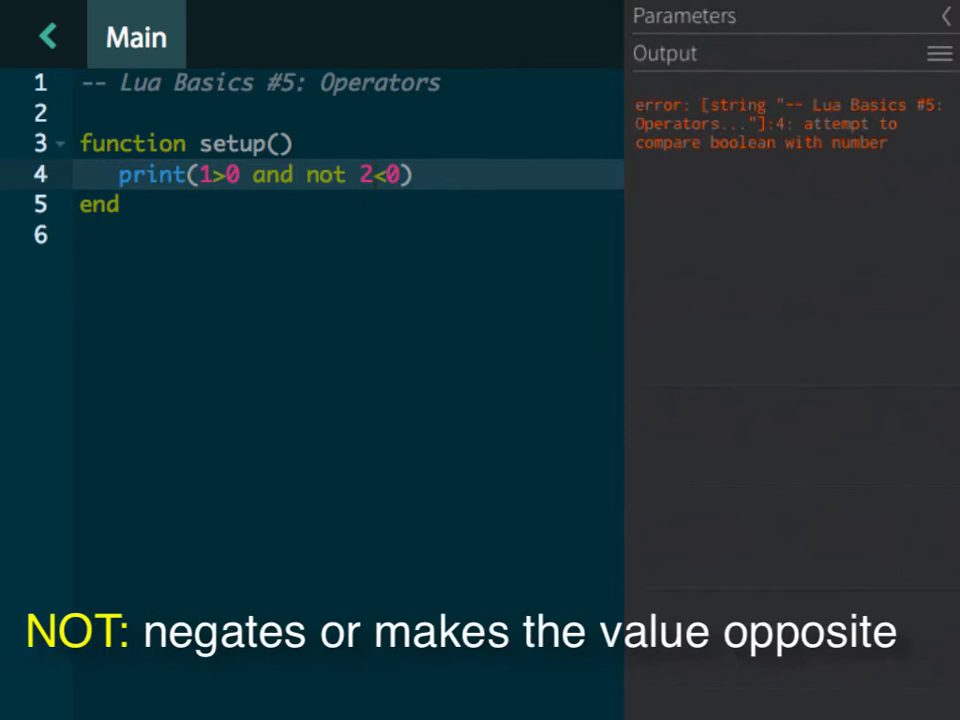
Step: Print not not false, then 1>0 or 2<0, which shows true
text(false)
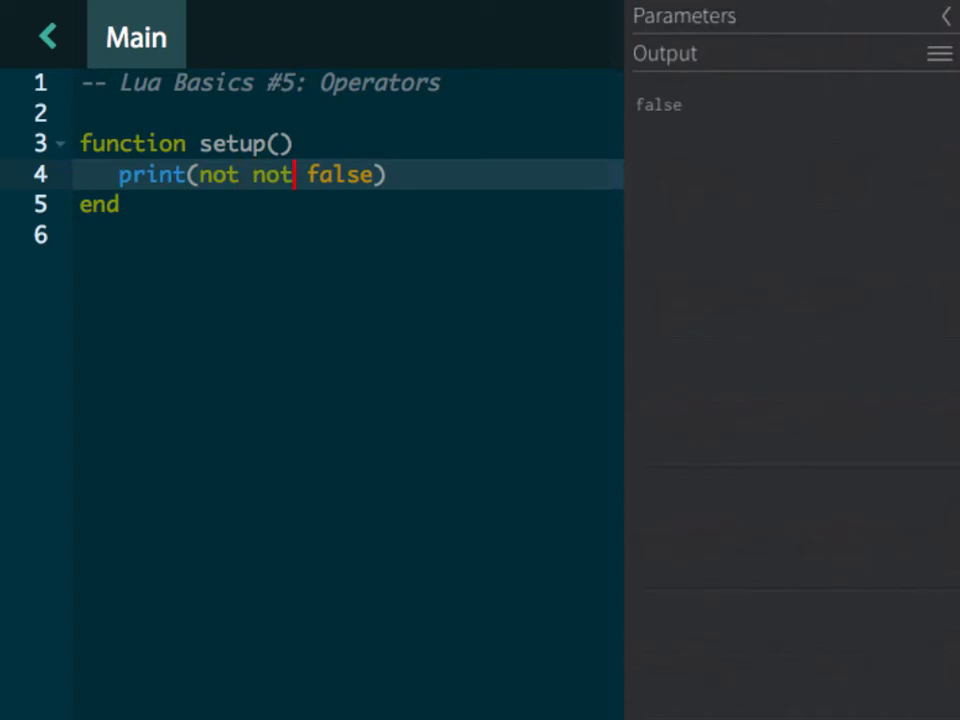
text(1)
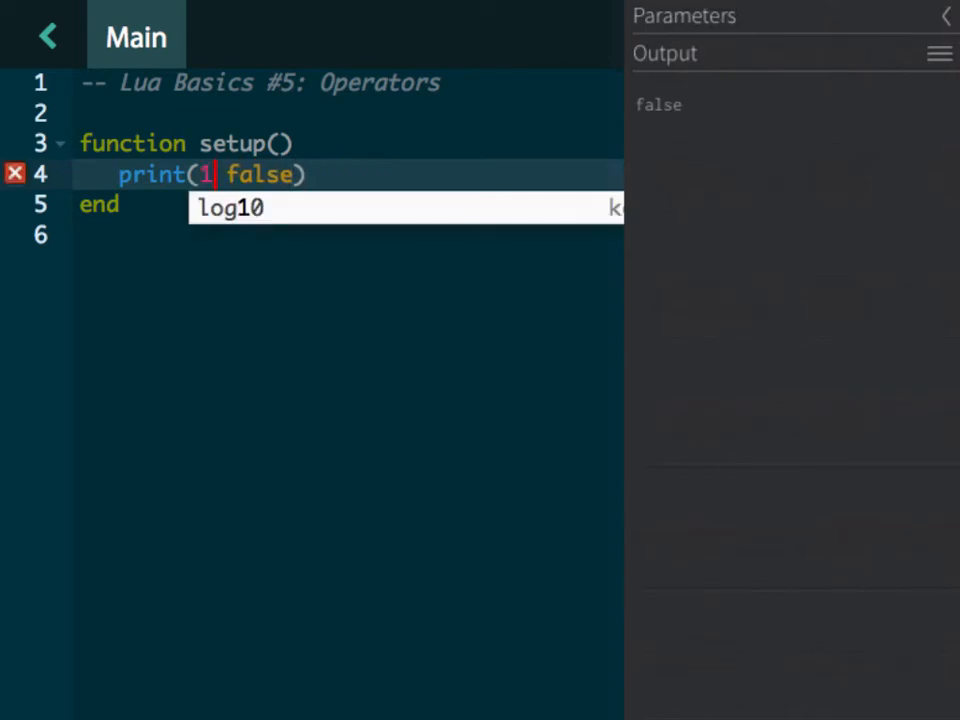
text(>0 or 2>0)
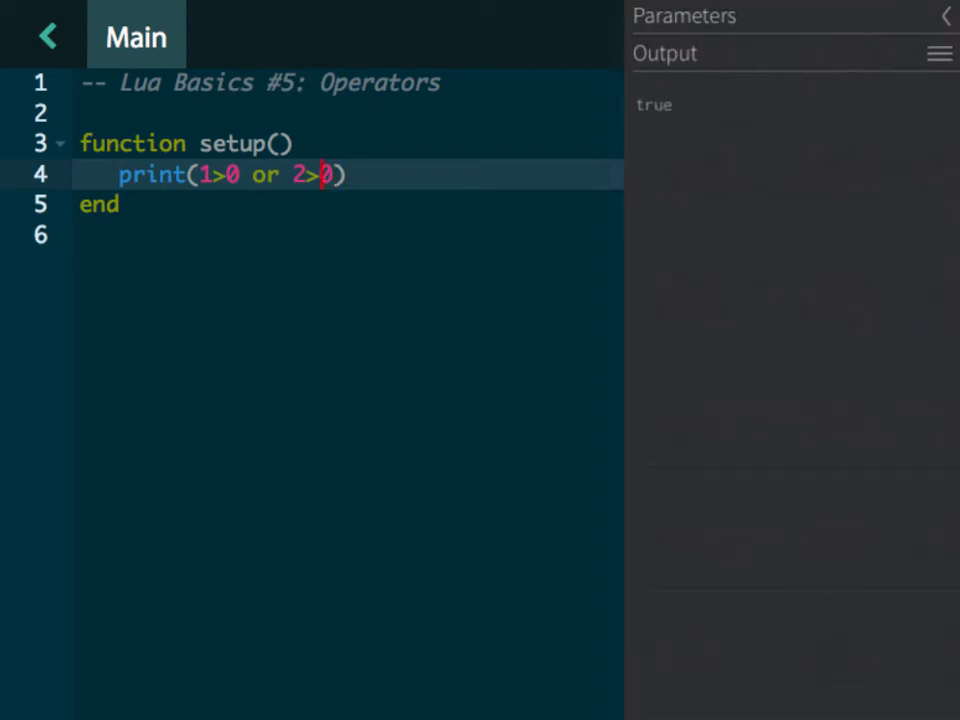
text(<)
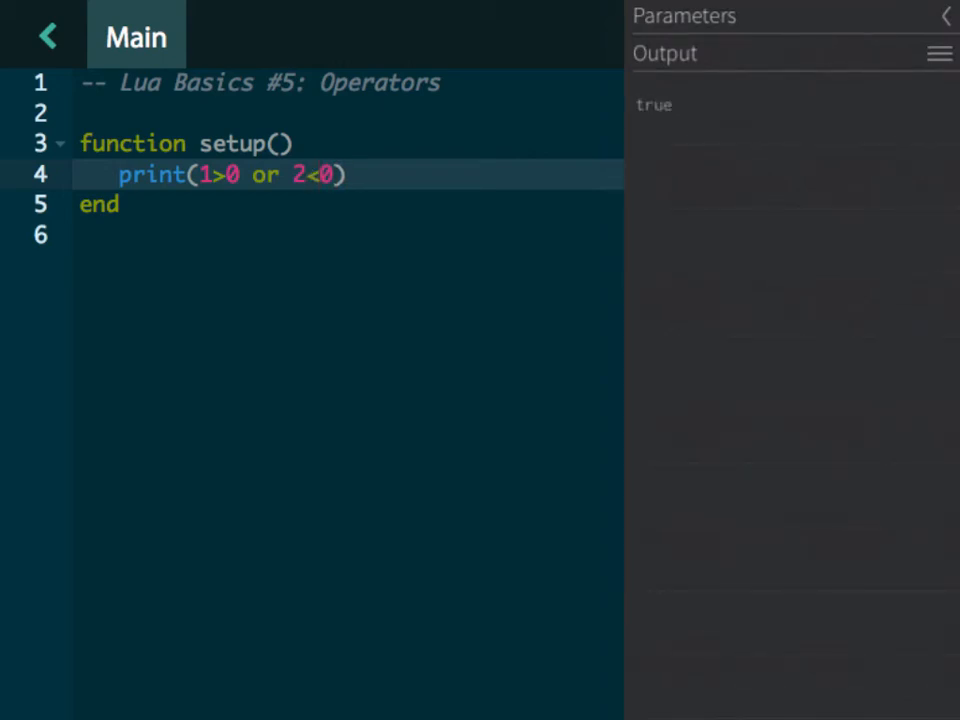